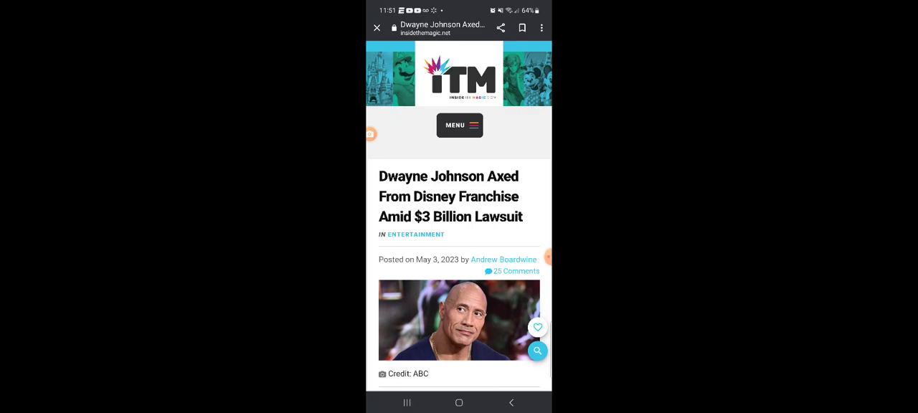
scroll(down, 3)
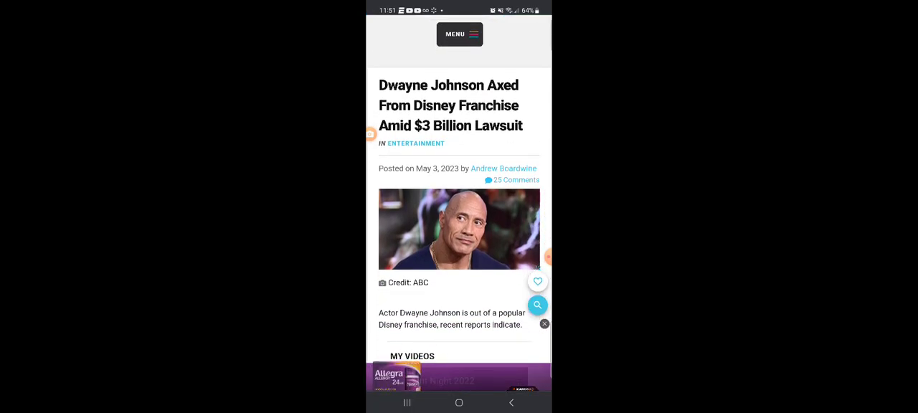
scroll(down, 3)
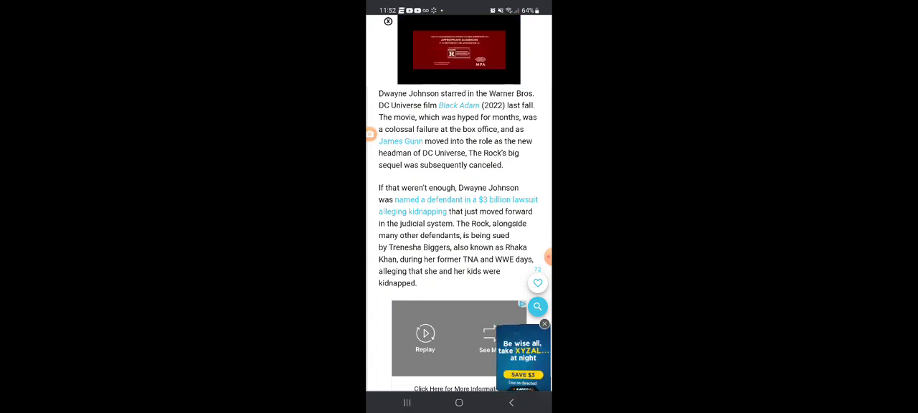
scroll(down, 3)
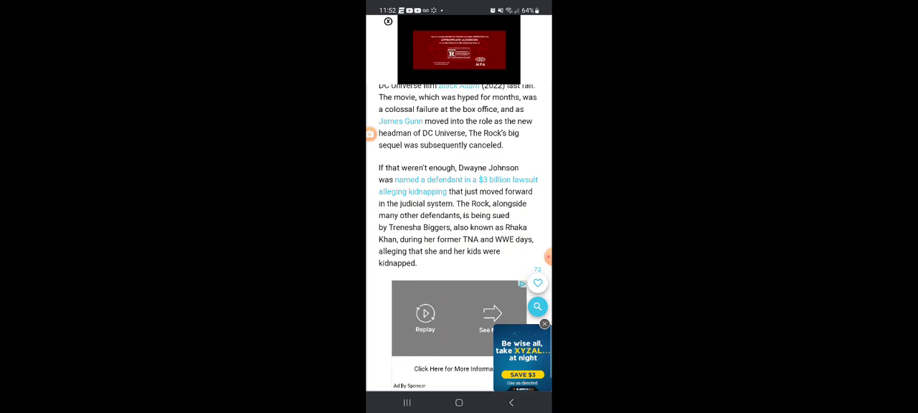